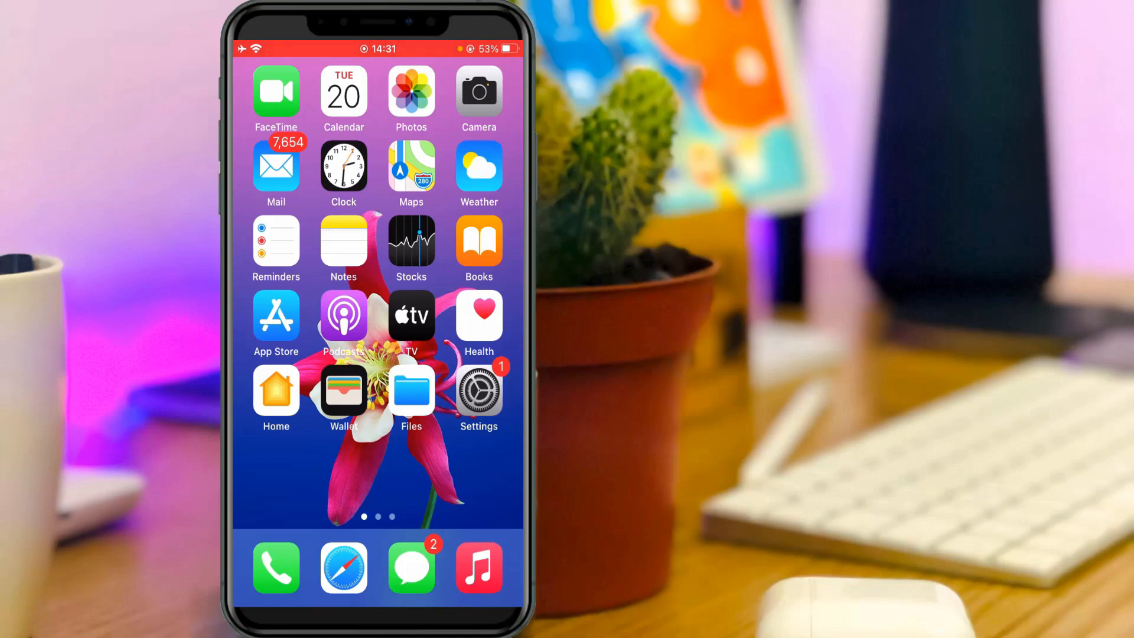
# Launch Settings from the home screen to reach the Wi-Fi page.
pyautogui.click(478, 389)
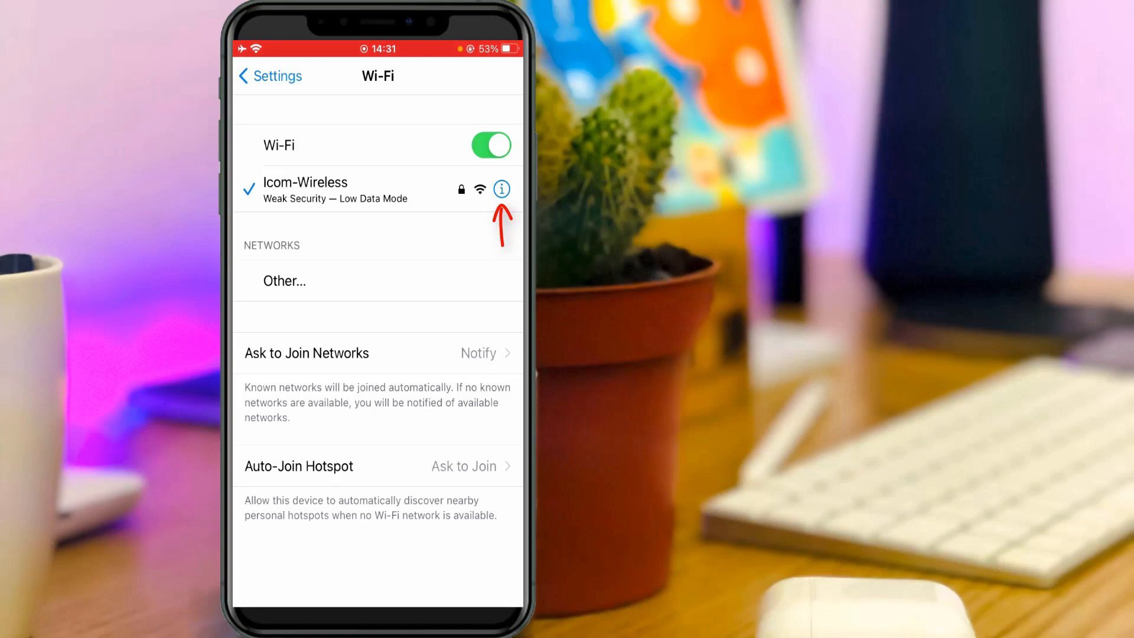
# Turn off Low Data Mode in the Icom-Wireless network details.
pyautogui.click(502, 189)
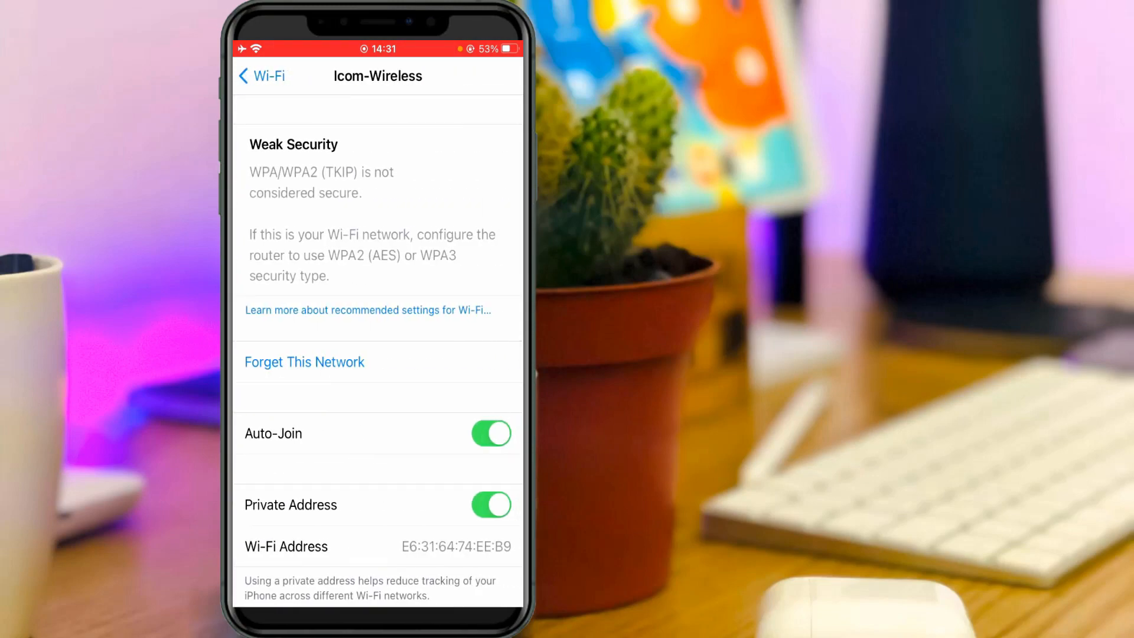
pyautogui.scroll(-3)
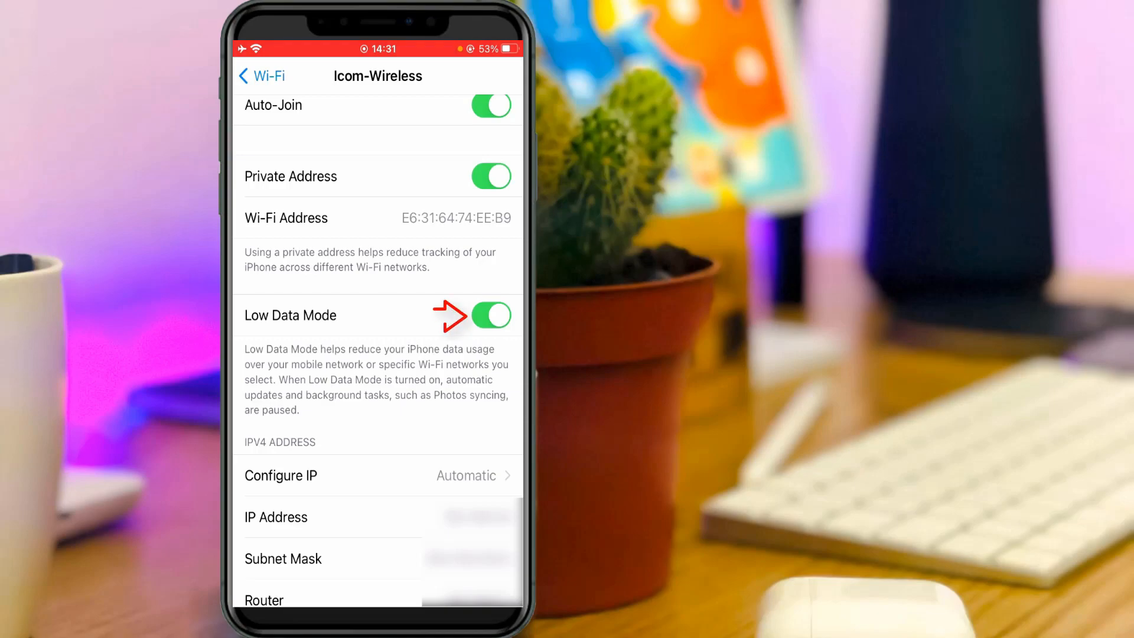
pyautogui.click(491, 315)
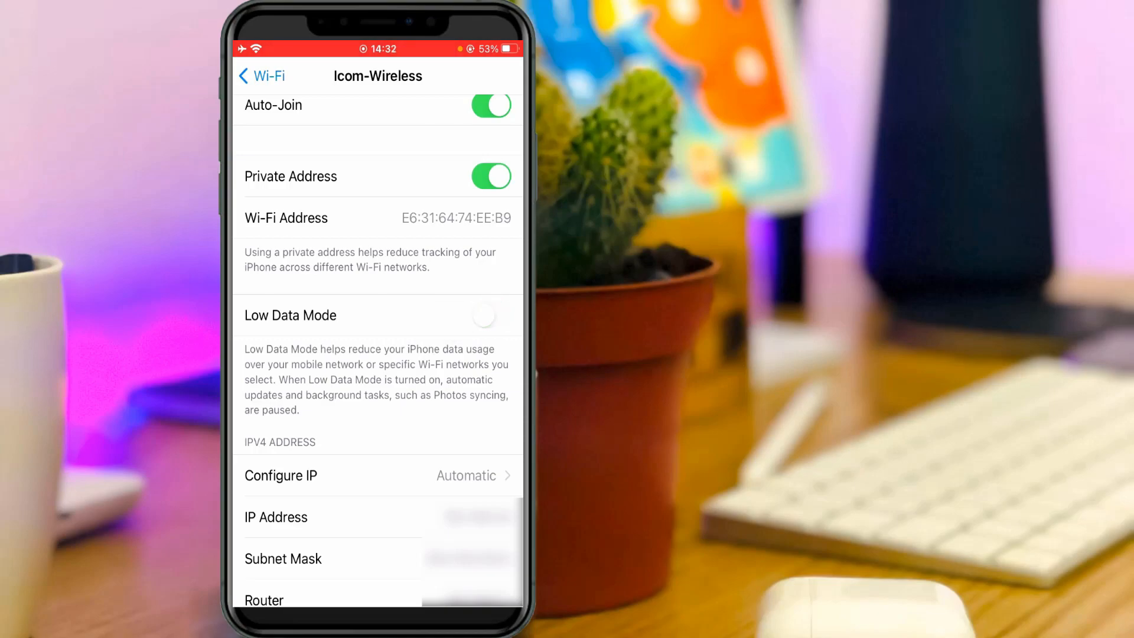
pyautogui.scroll(-3)
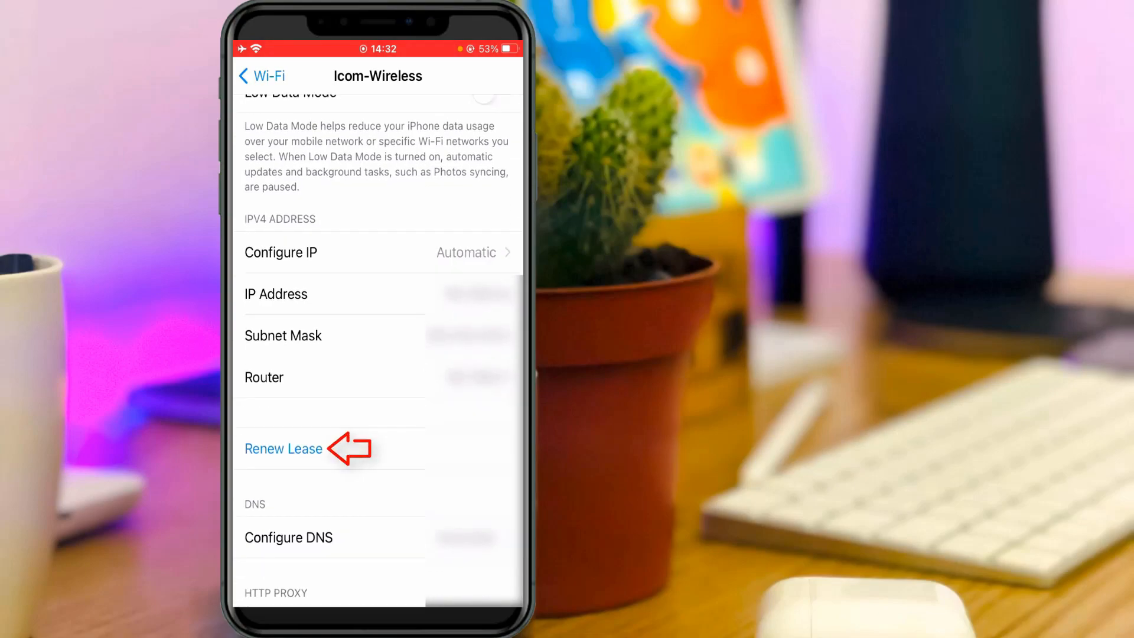
# Renew the Icom-Wireless address lease and confirm it.
pyautogui.click(282, 449)
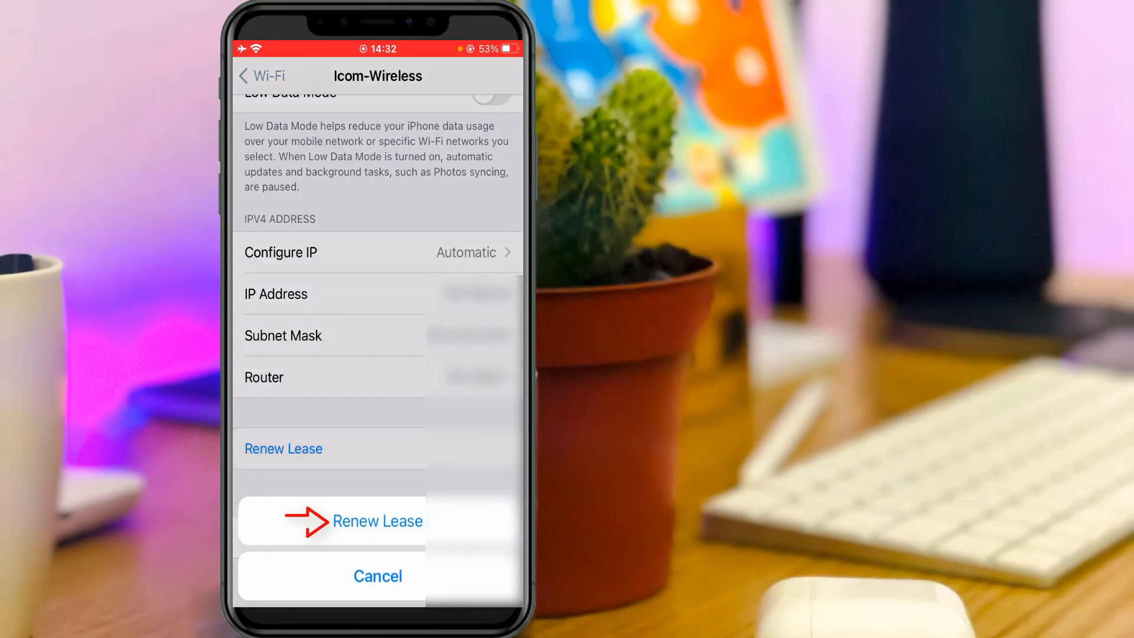
pyautogui.click(378, 521)
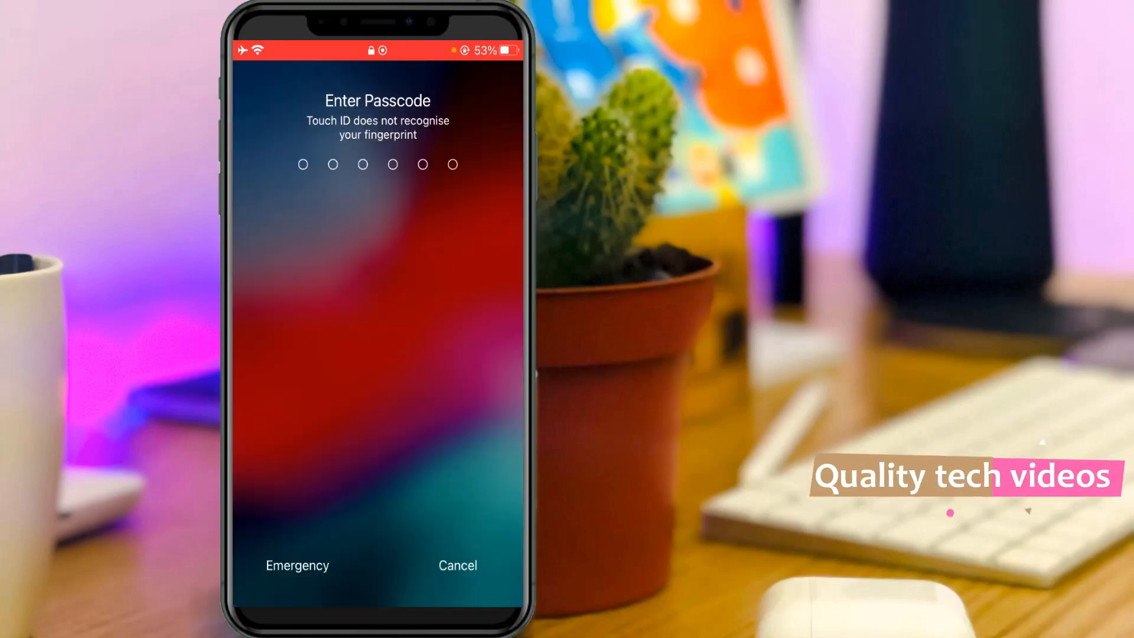
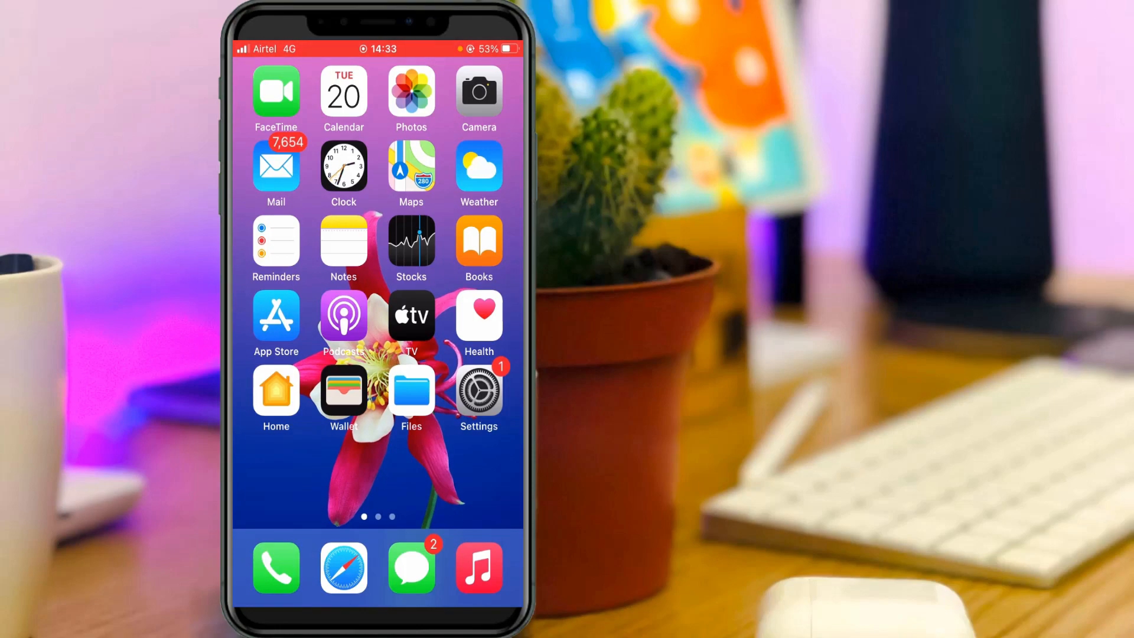
# Turn off Low Data Mode for mobile data and return to the Mobile Data page.
pyautogui.click(479, 389)
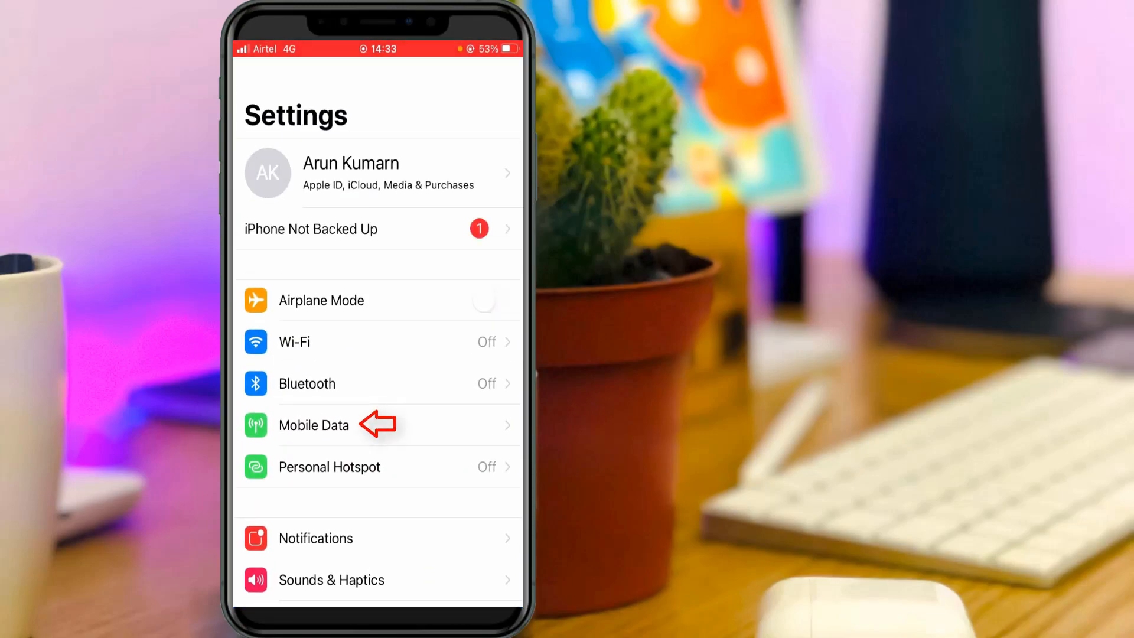
pyautogui.click(313, 424)
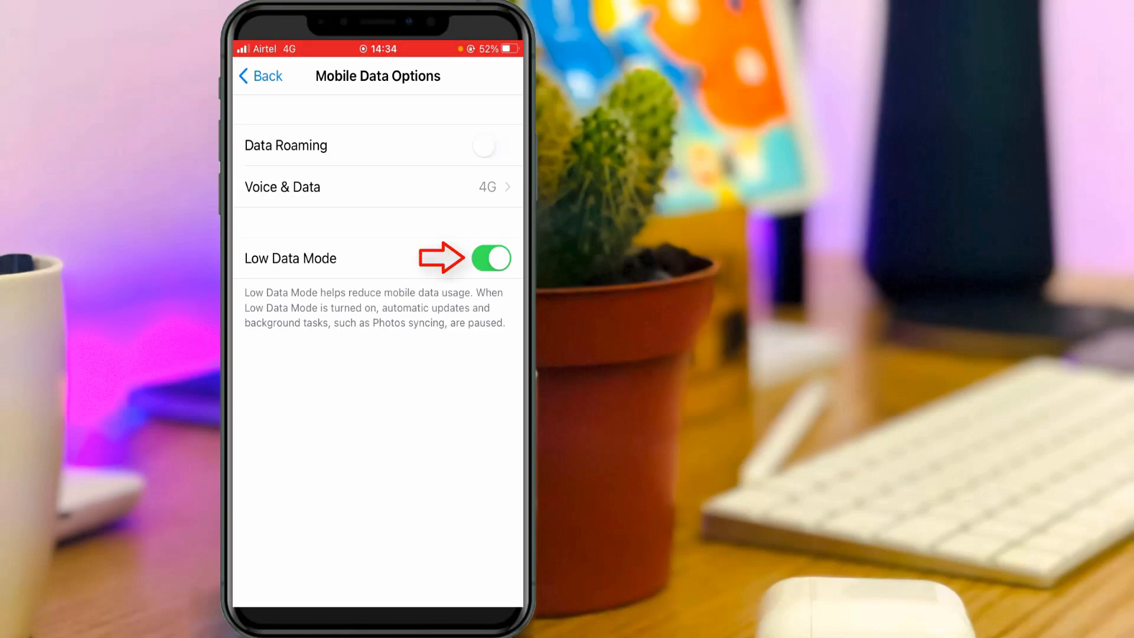
pyautogui.click(490, 258)
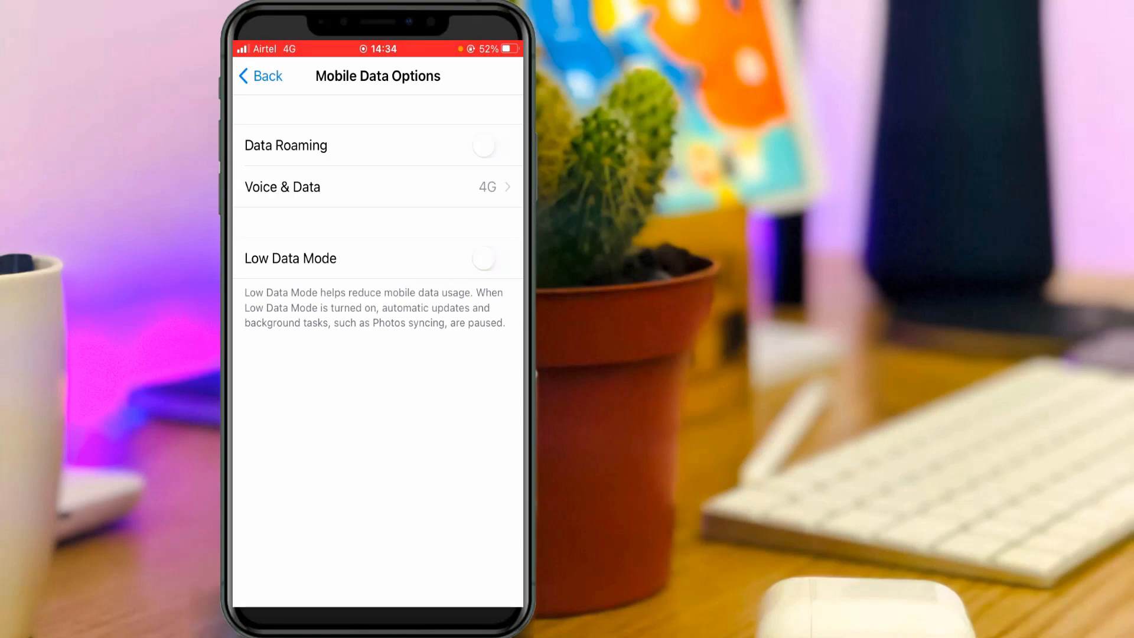
pyautogui.click(260, 76)
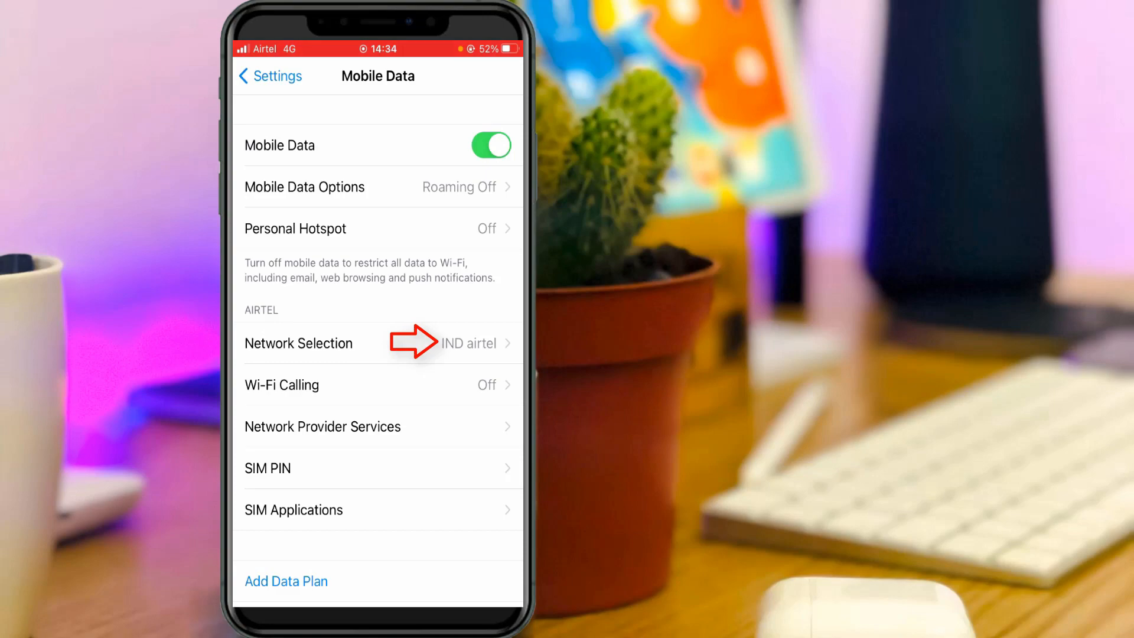
# Confirm Network Selection stays Automatic and go back to Settings.
pyautogui.click(361, 343)
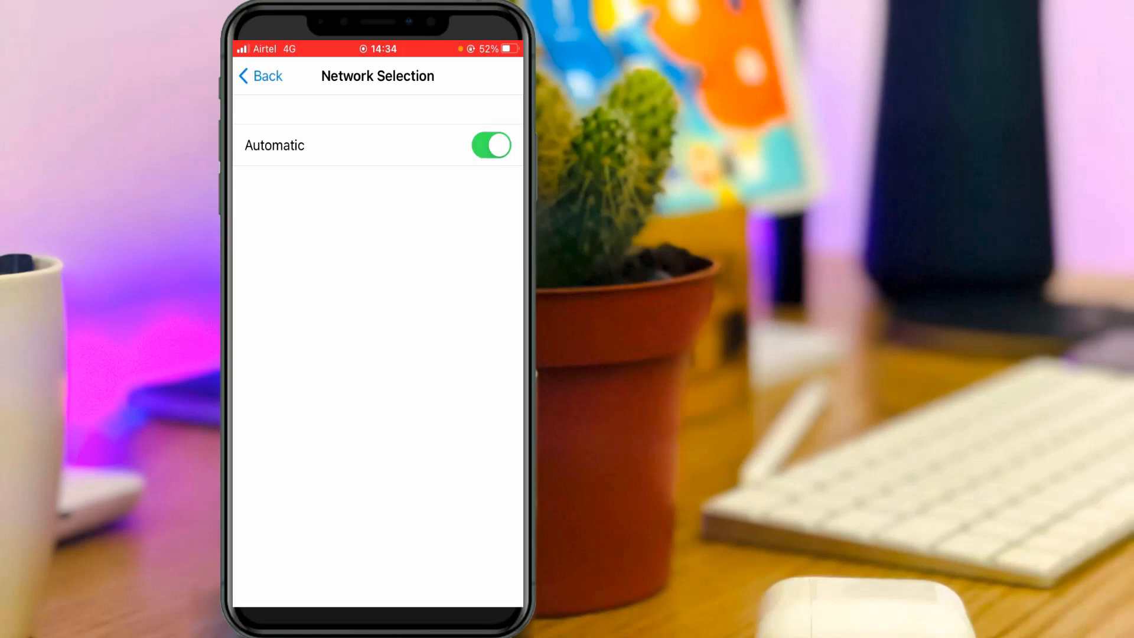
pyautogui.click(260, 76)
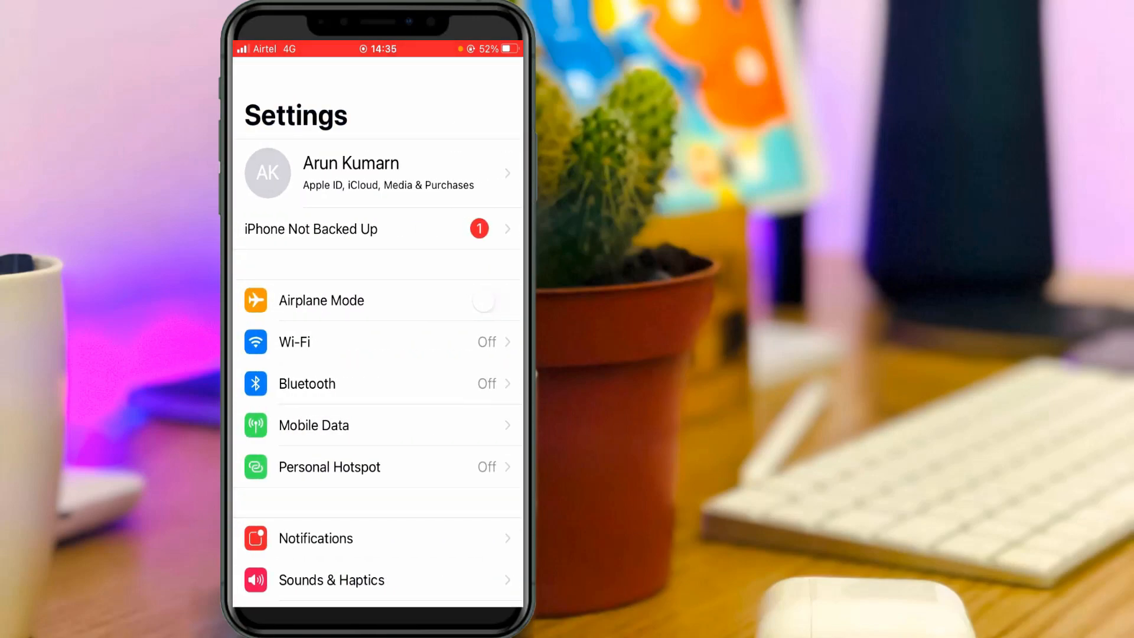
# Turn on Download iOS Updates under General > Software Update > Automatic Updates.
pyautogui.scroll(-3)
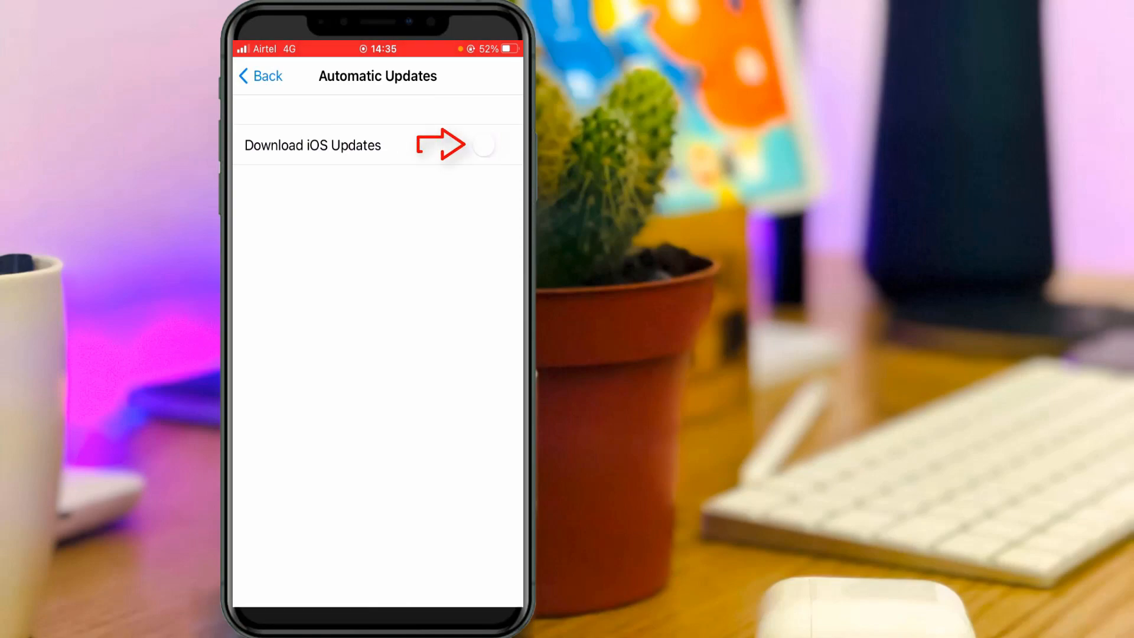
pyautogui.click(490, 144)
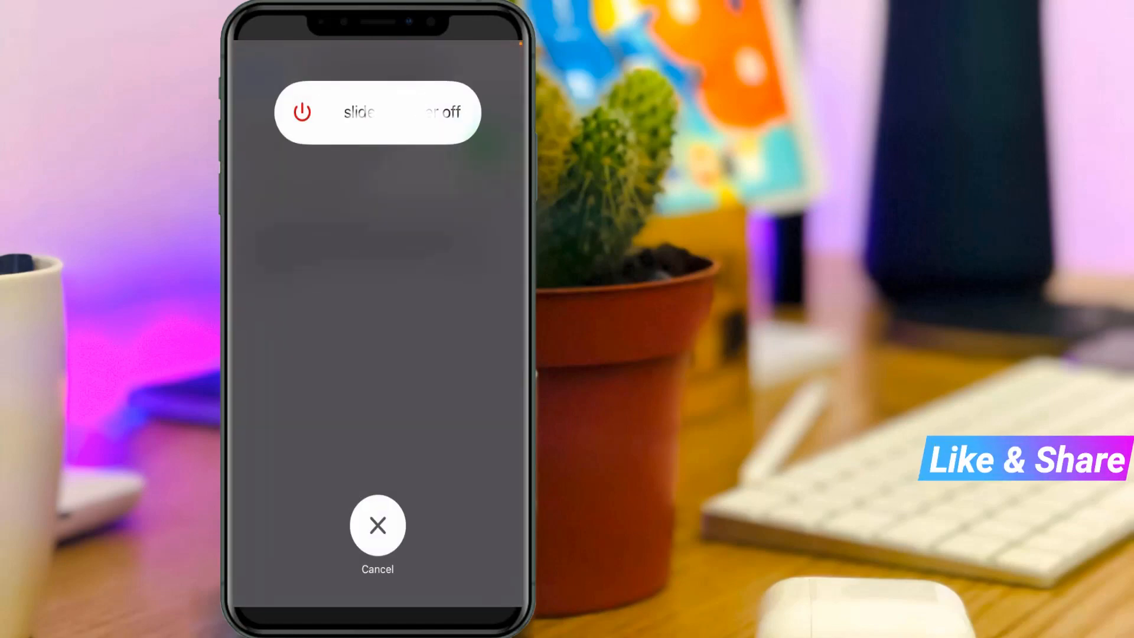
# Slide to power off and restart the iPhone back to the home screen.
pyautogui.click(375, 525)
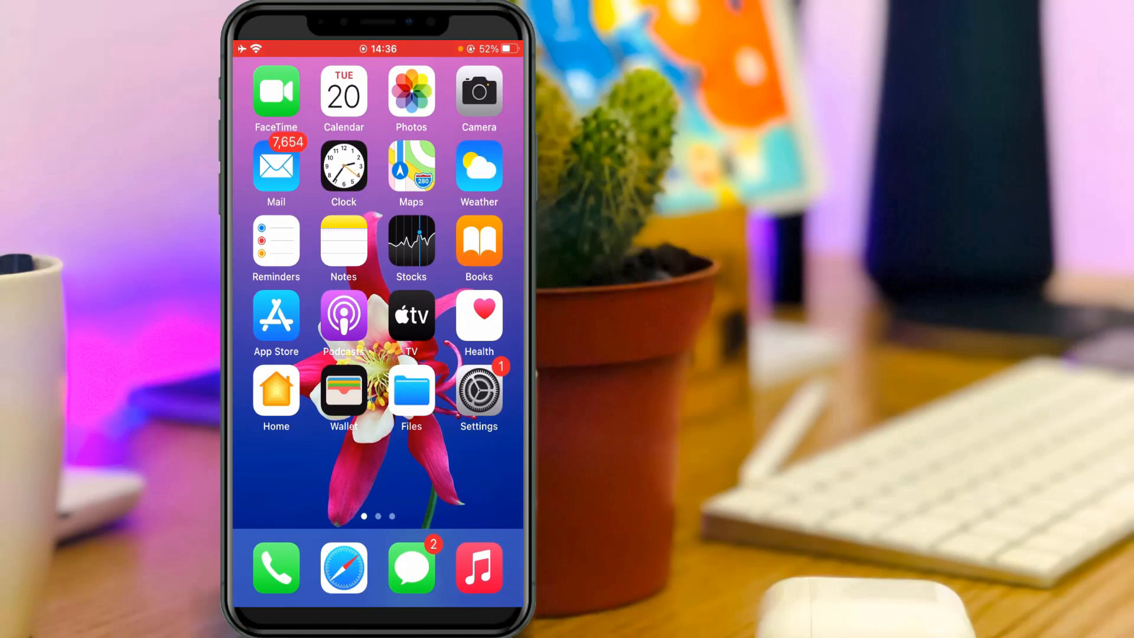
# Start Download and Install for iOS 14.7 from Software Update.
pyautogui.click(478, 388)
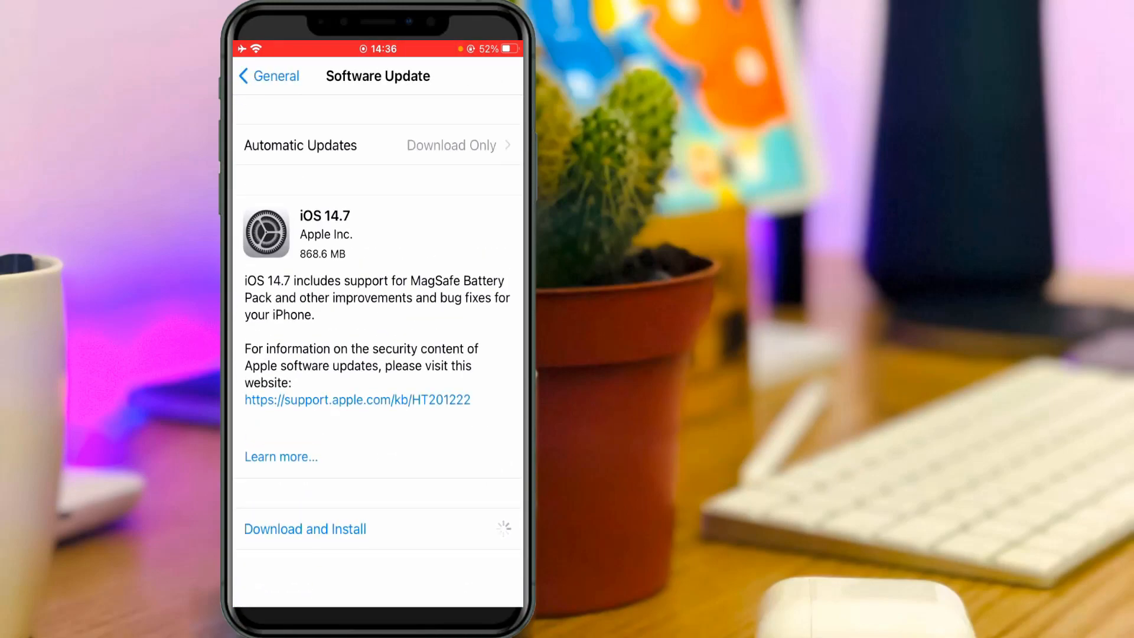
pyautogui.click(304, 529)
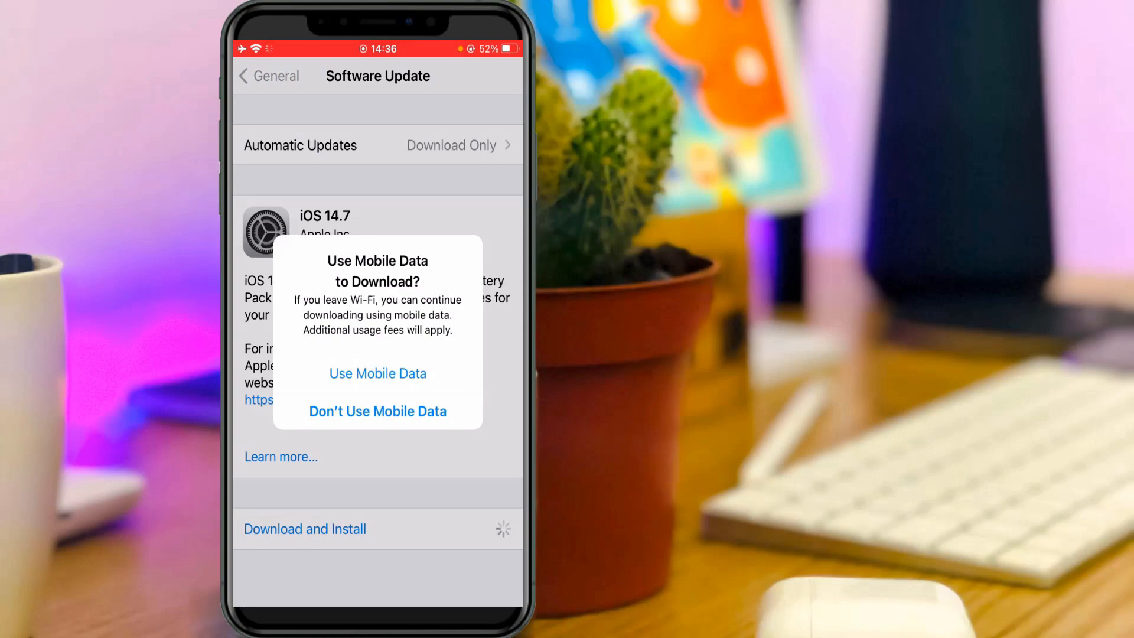